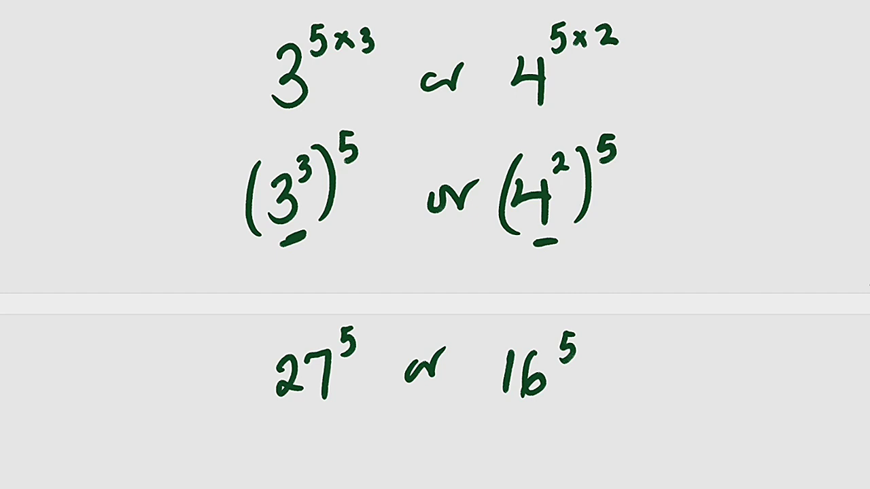
- Write '∴ 27^5 > 16^5' and begin '3^15 >' on the line below
{"action": "scroll", "scroll_direction": "up", "scroll_amount": 3}
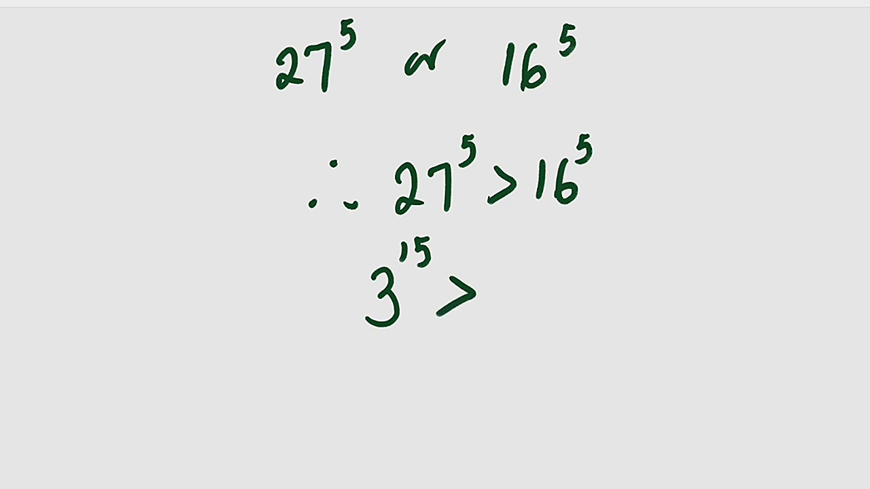
- Complete '3^15 > 4^10' and underline it as the final result
{"action": "scroll", "scroll_direction": "up", "scroll_amount": 3}
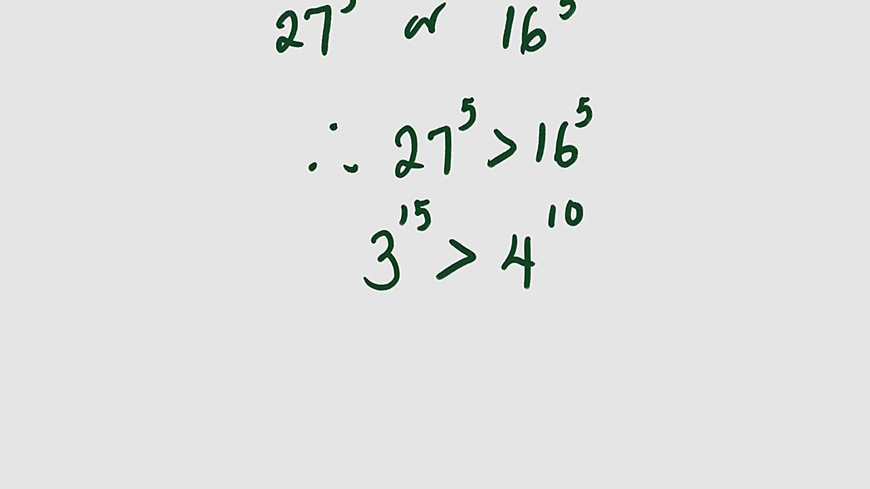
{"action": "left_click_drag", "start_coordinate": [296, 343], "coordinate": [639, 312]}
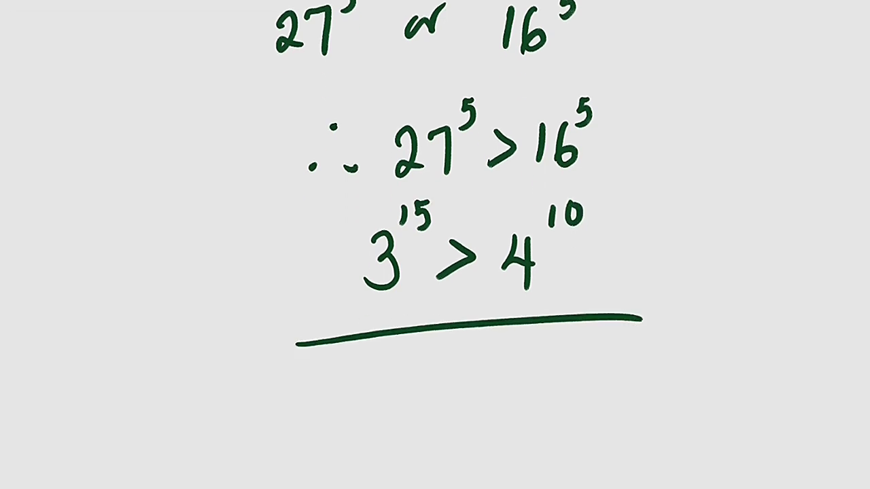